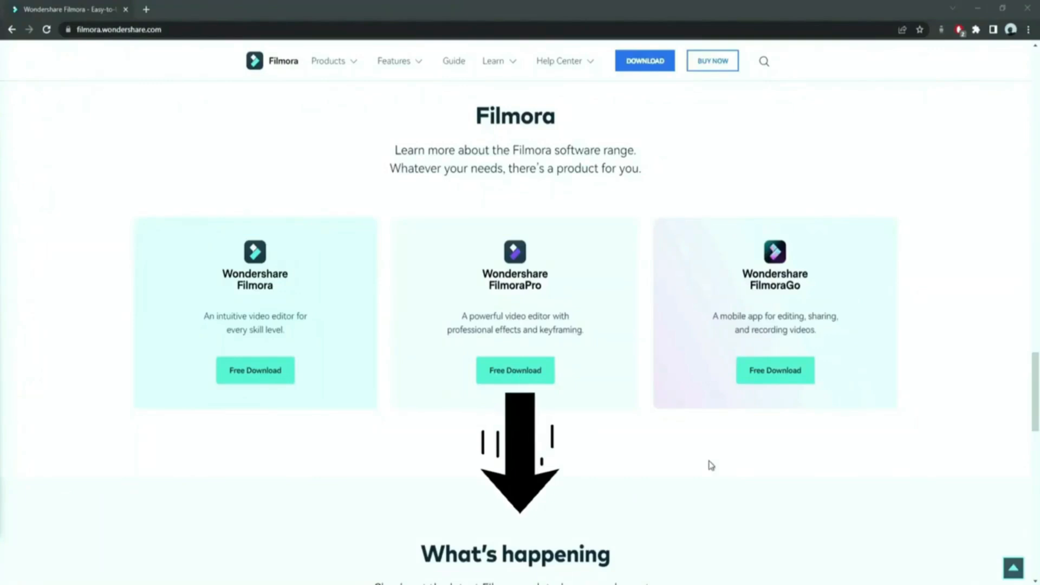
mouse_move(640, 279)
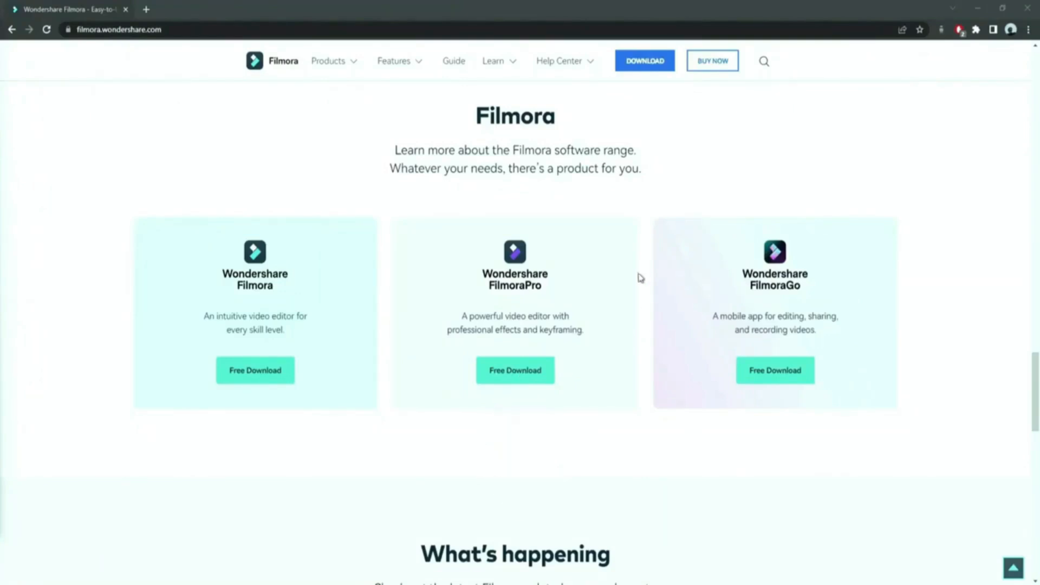
Step: Start the free download of the standard Filmora video editor from the products page
click(255, 371)
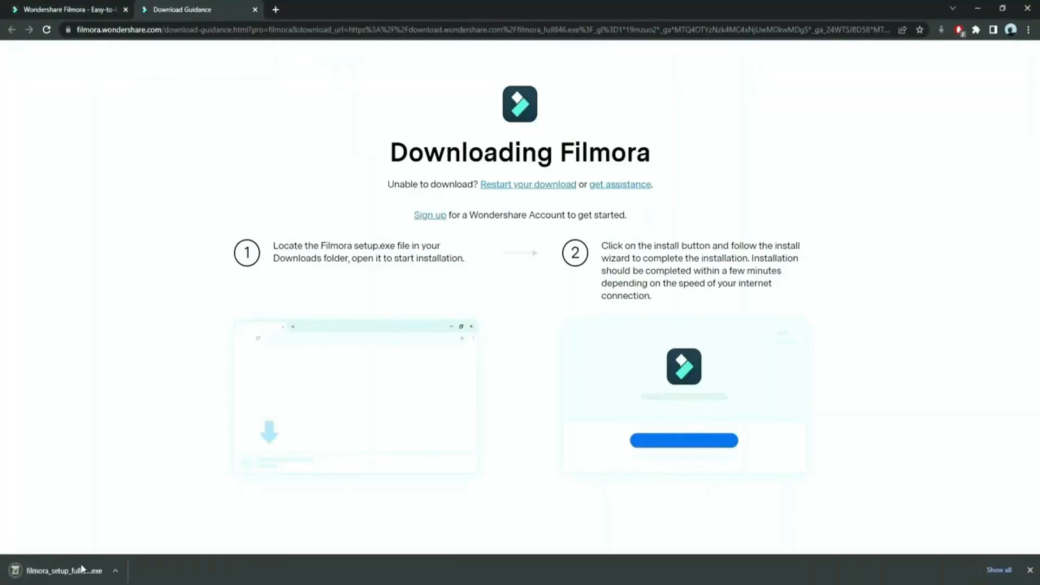
Step: Launch the downloaded Filmora setup file and begin the installation
click(59, 571)
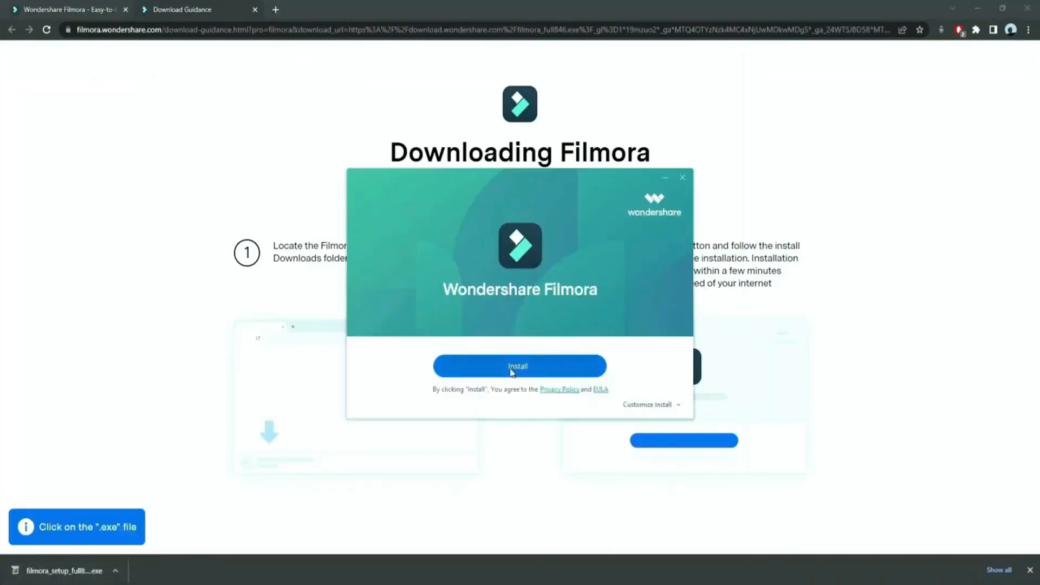
click(519, 365)
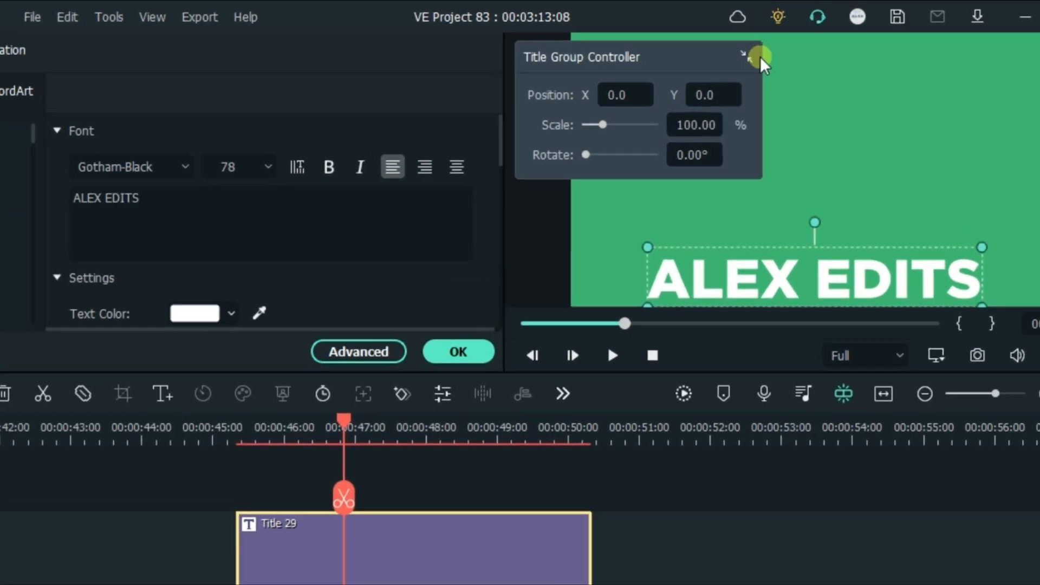
Step: Collapse and re-expand the title group controller, then scale ALEX EDITS to 92.75% and rotate it 229.57°
click(761, 55)
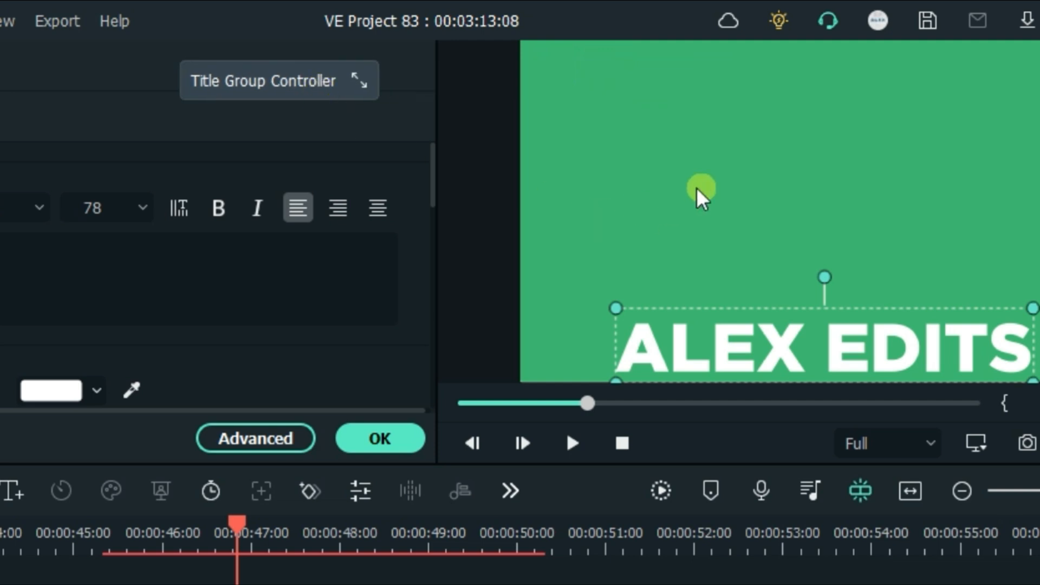
mouse_move(515, 116)
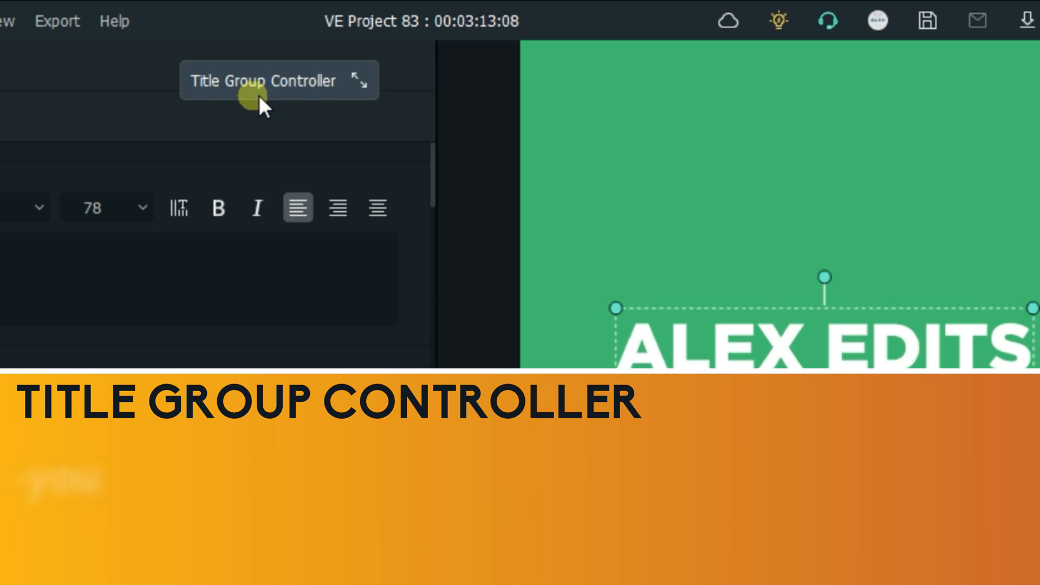
mouse_move(679, 218)
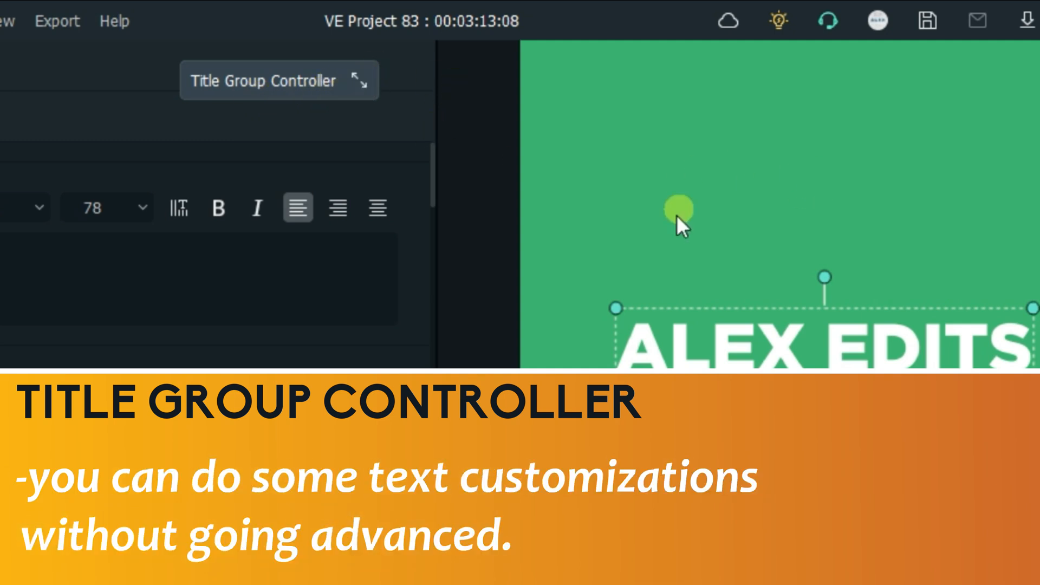
mouse_move(358, 84)
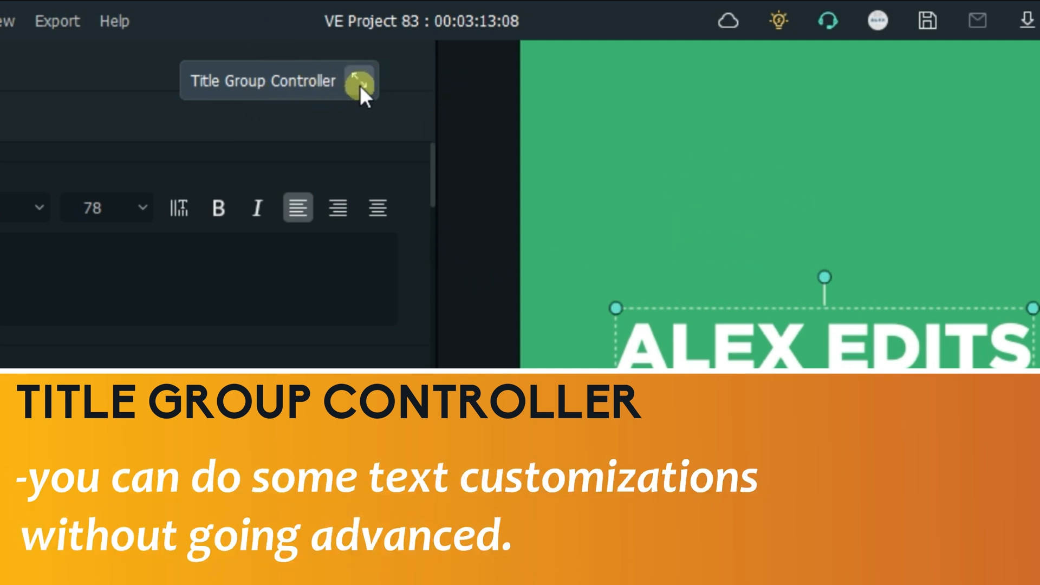
click(359, 81)
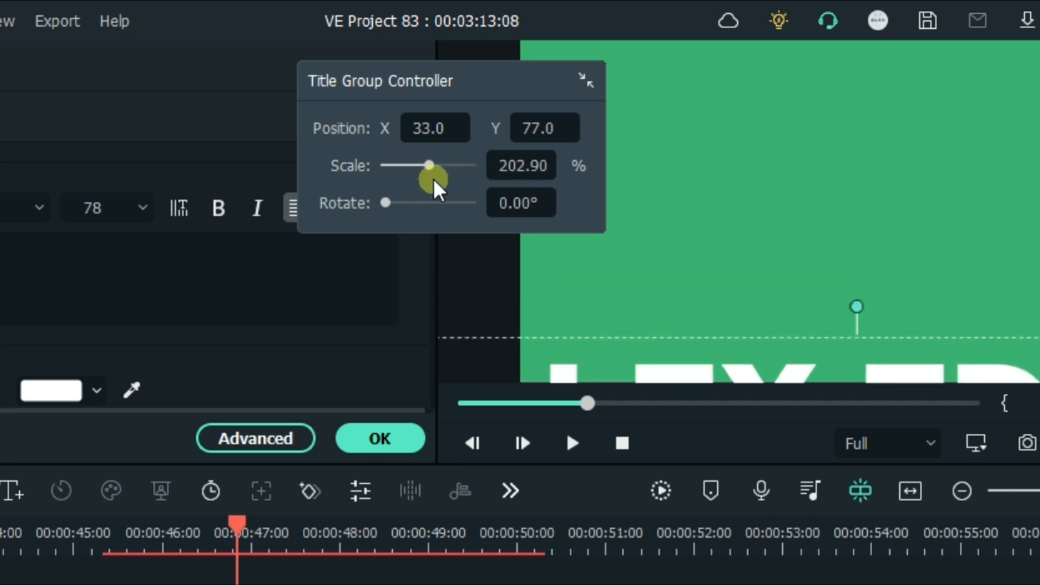
drag(427, 164, 413, 165)
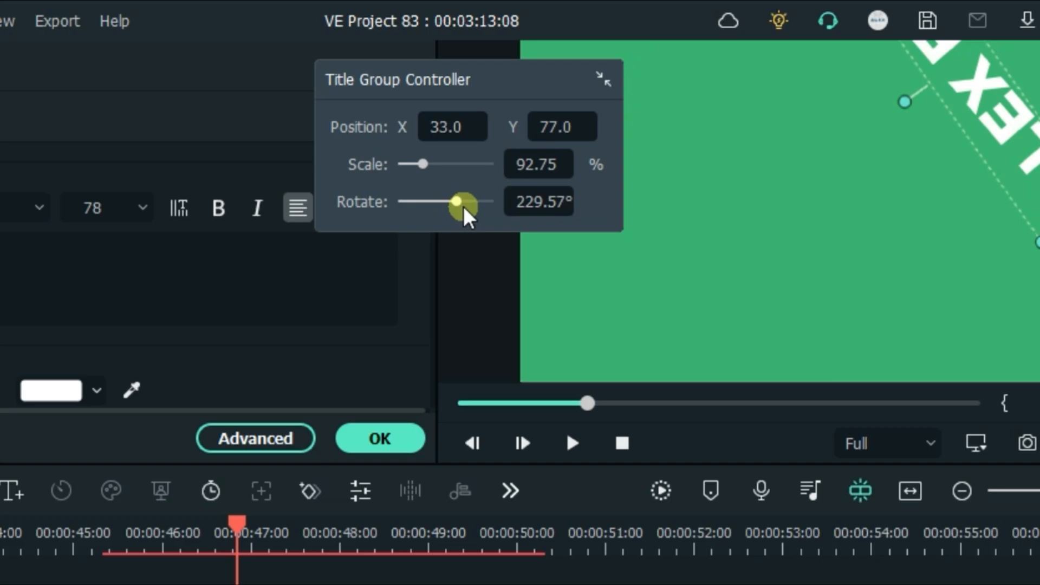
click(256, 439)
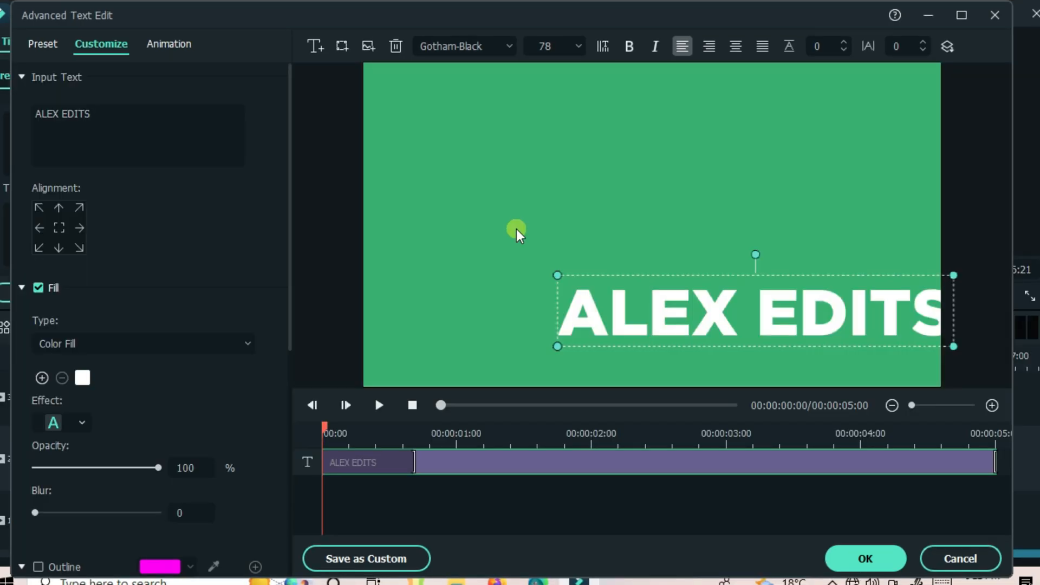
mouse_move(756, 322)
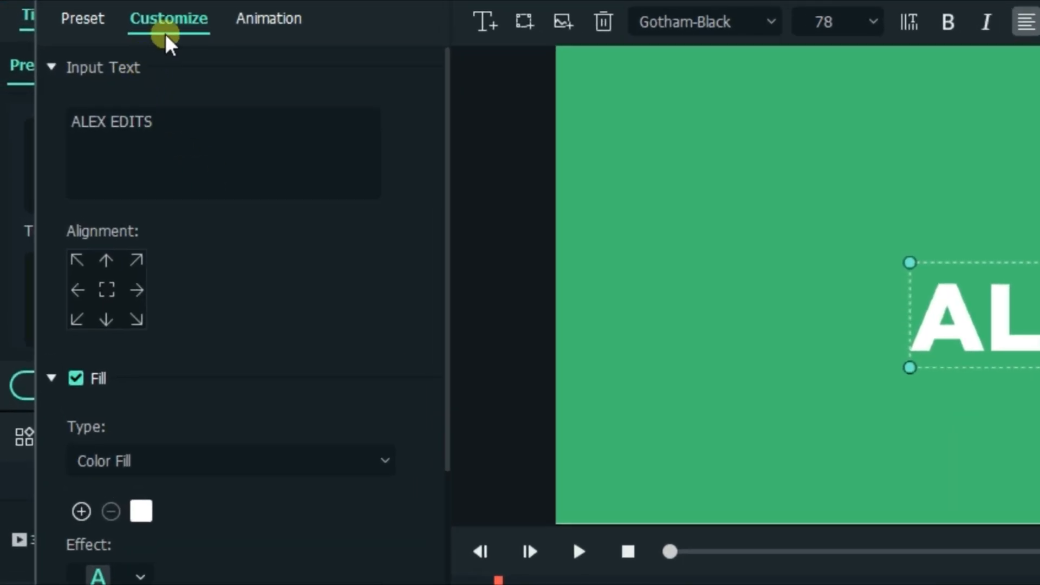
mouse_move(110, 249)
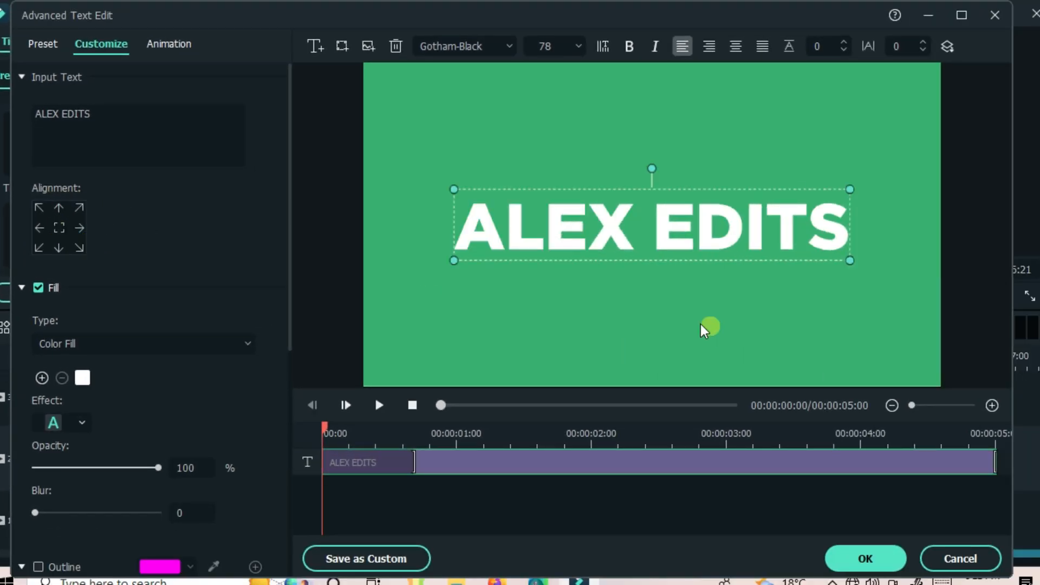
Step: Confirm the centred ALEX EDITS title and leave the advanced text editor
click(78, 228)
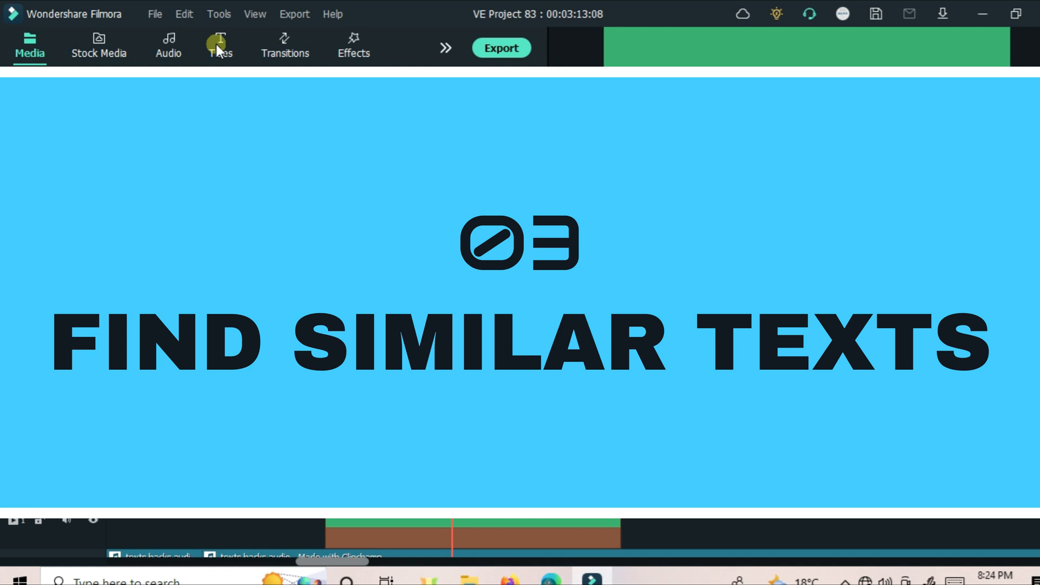
Step: Show the Titles library and browse into one of its title categories
click(219, 46)
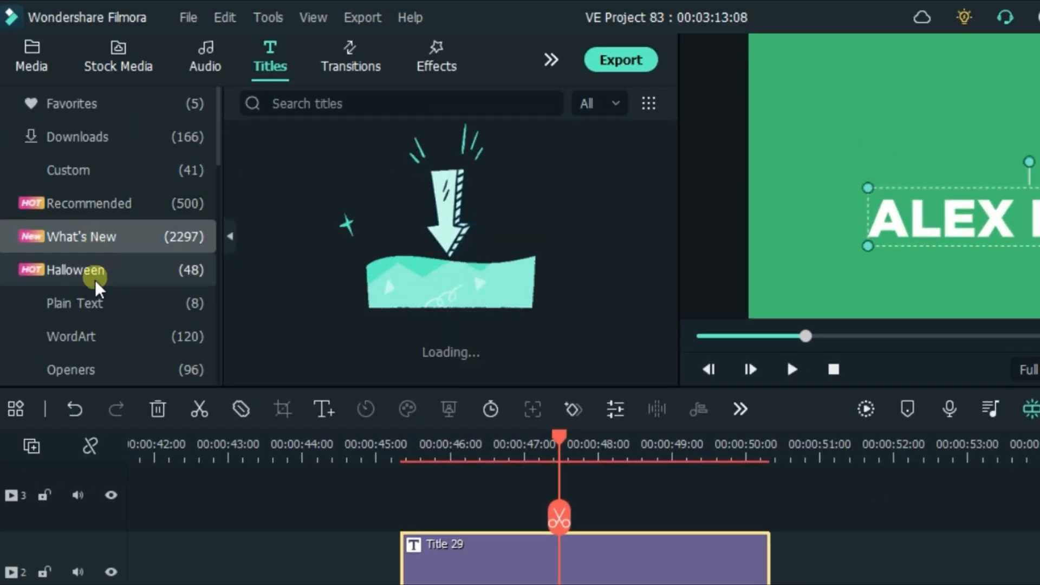
click(75, 303)
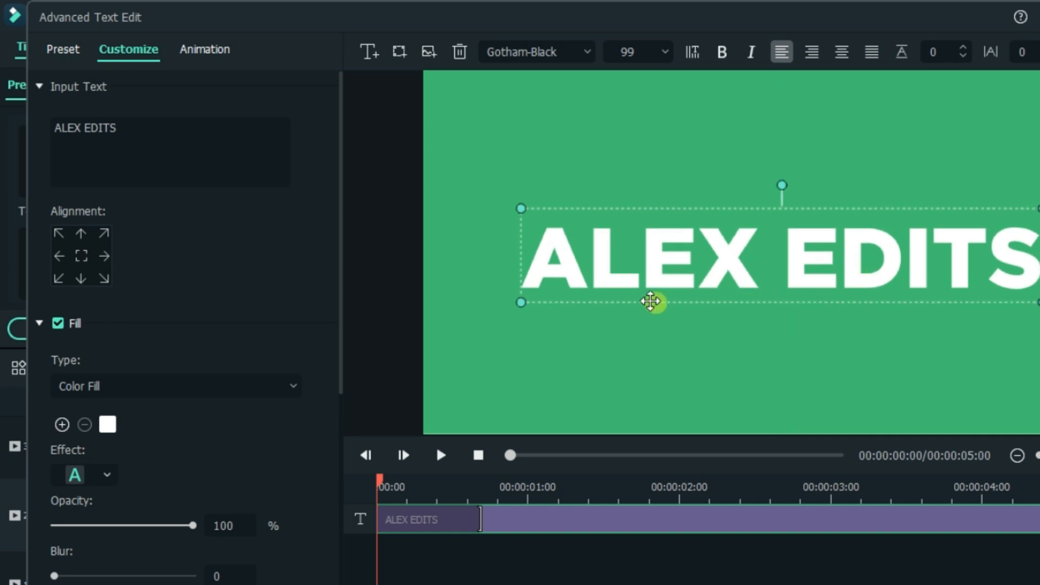
Step: Colour the letter A of ALEX EDITS magenta on its own, then start choosing a new title font
click(567, 263)
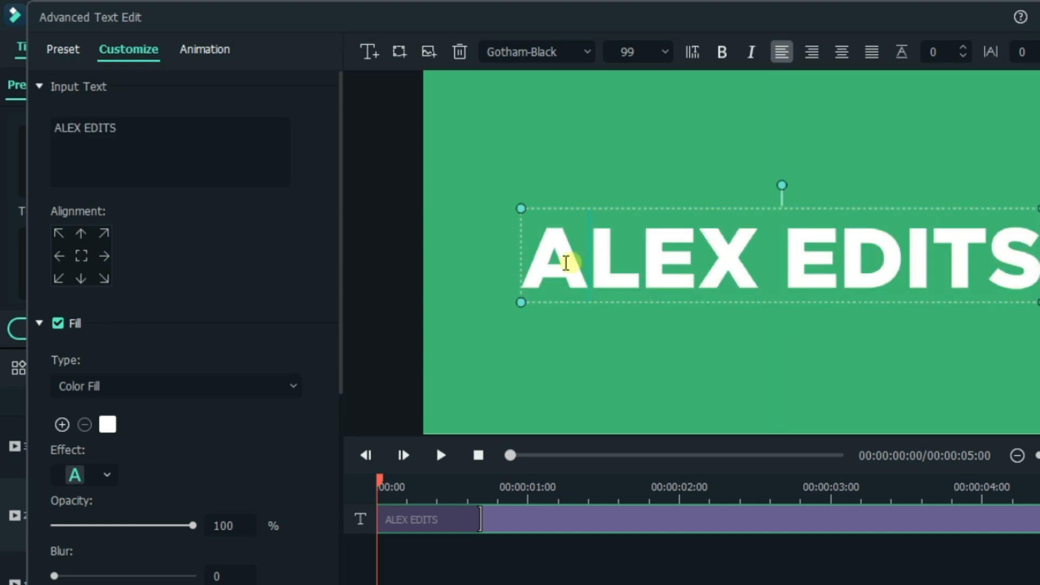
double_click(557, 259)
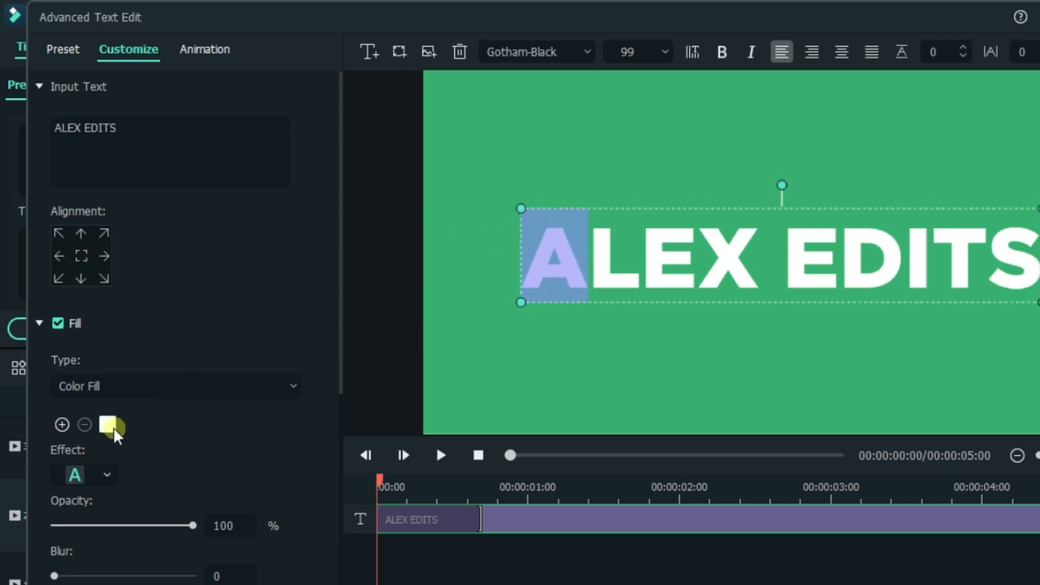
click(108, 425)
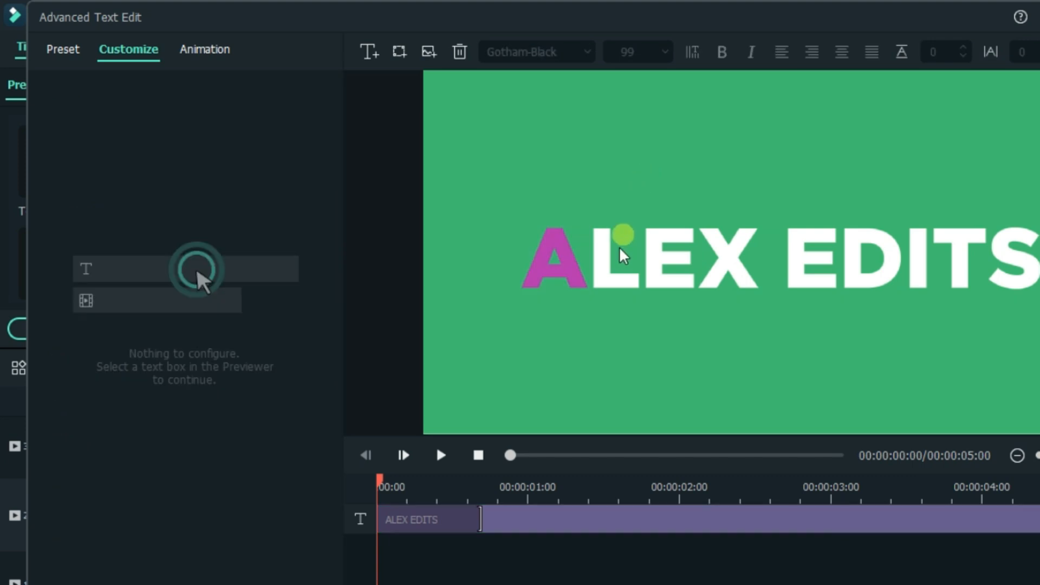
click(534, 52)
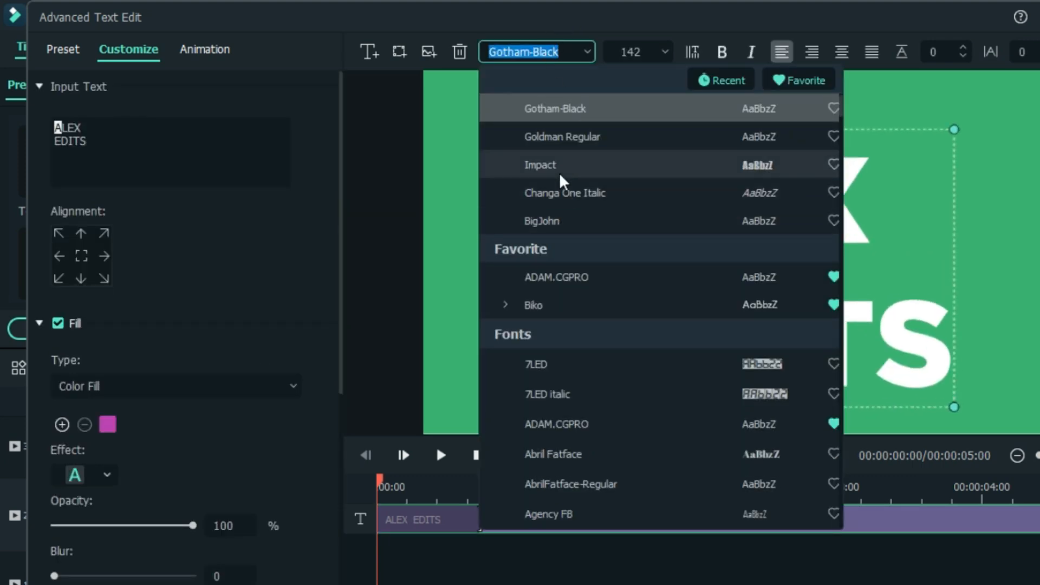
click(541, 221)
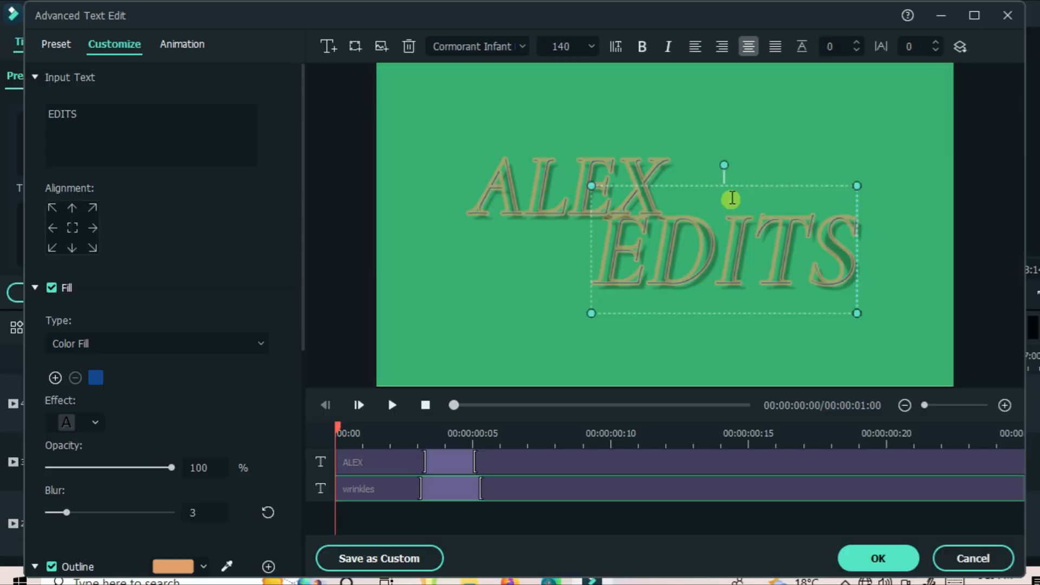
Step: Give the EDITS text layer a different font from the font list
click(474, 47)
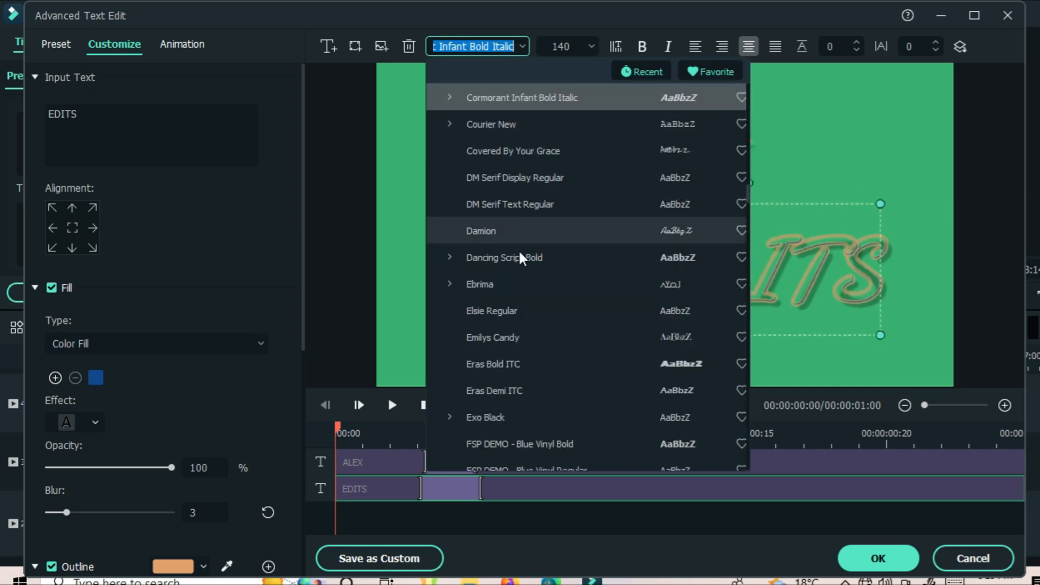
click(521, 98)
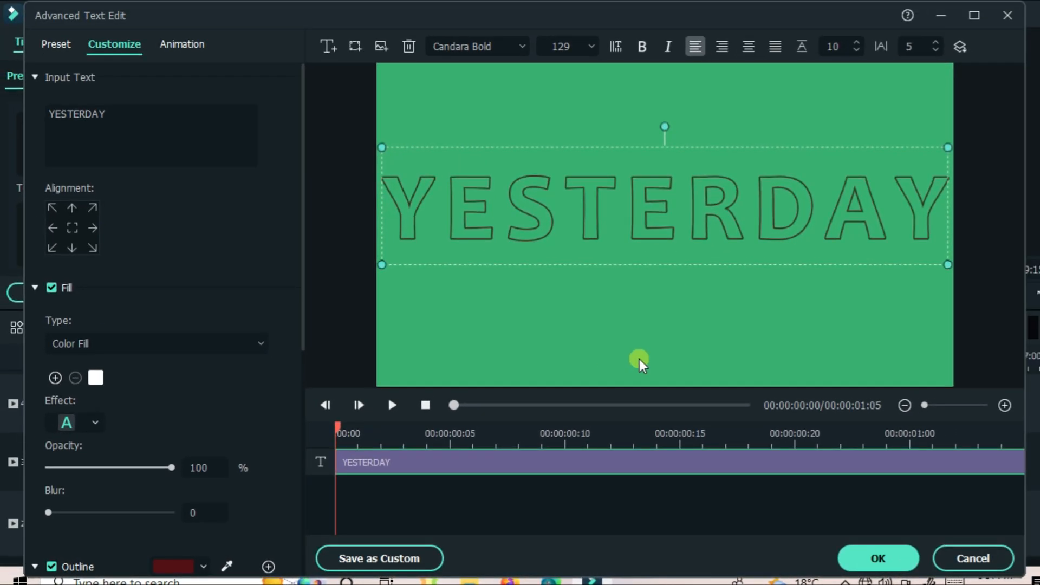
mouse_move(720, 221)
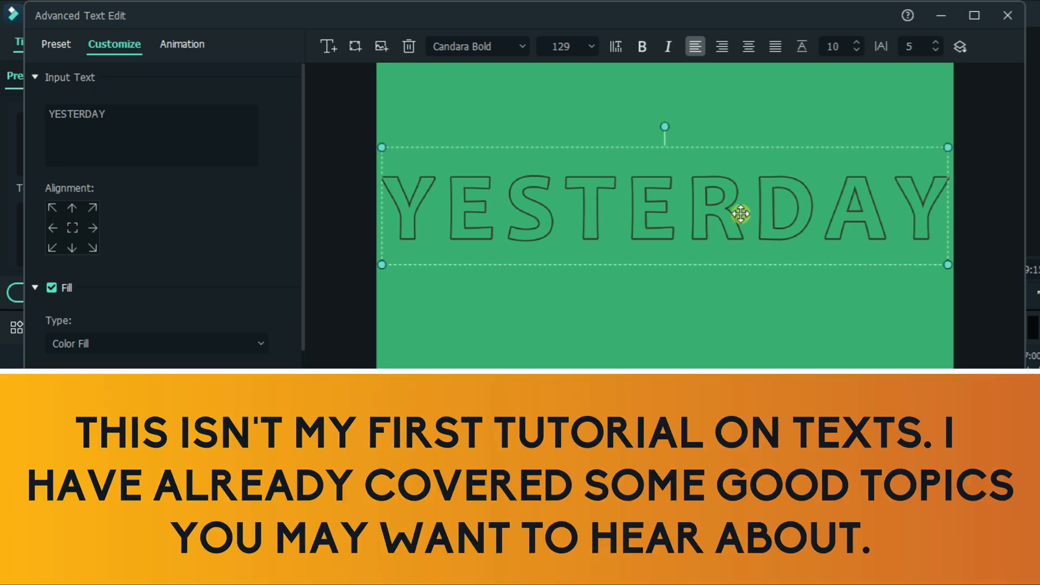
Step: Select the YESTERDAY text and name its custom preset 'BLENDED MODE', erasing a mistyped character
triple_click(75, 114)
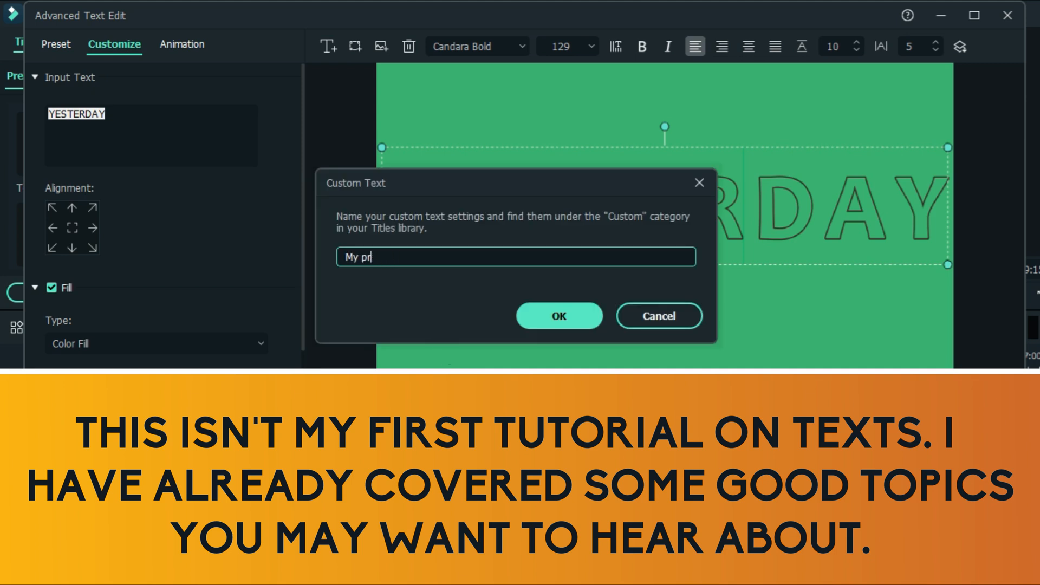
text(BL)
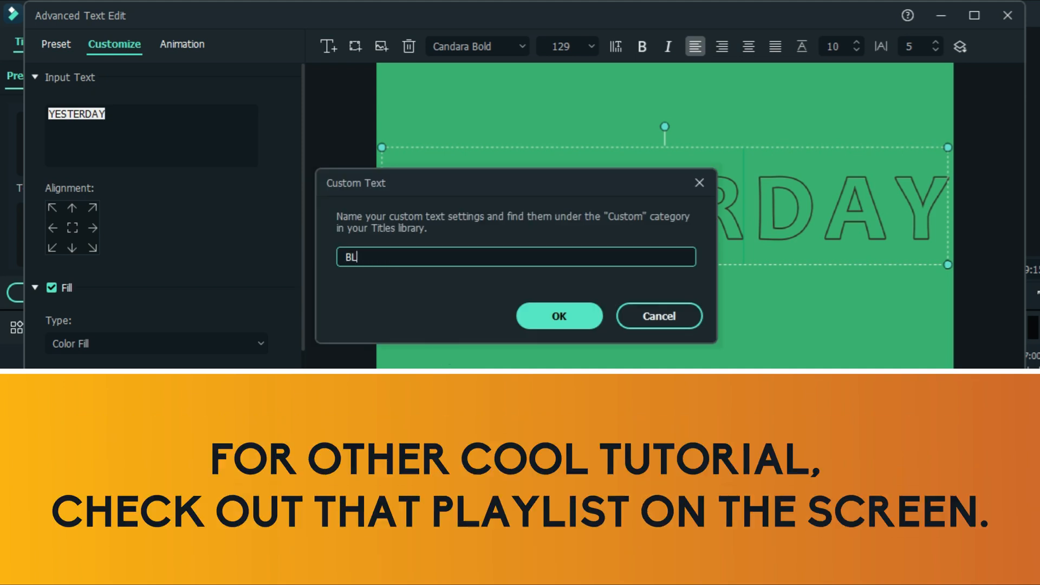
text(ENDED MODE C)
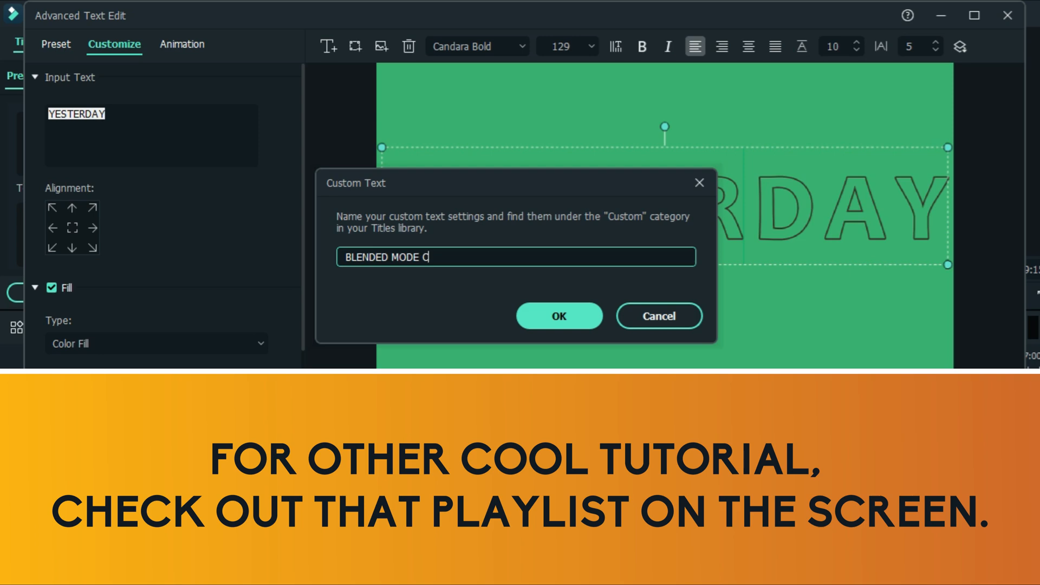
key(BackSpace)
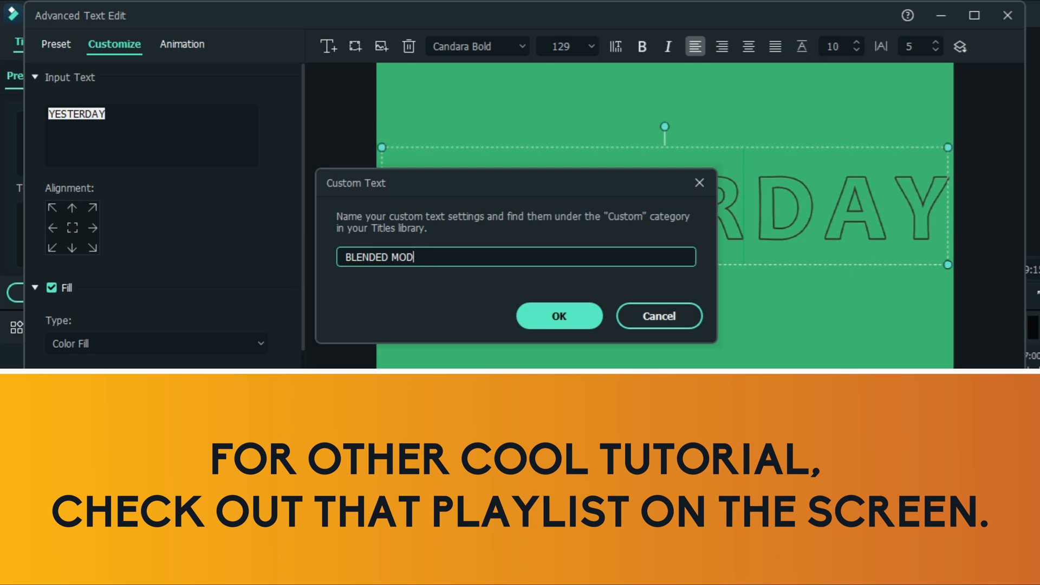